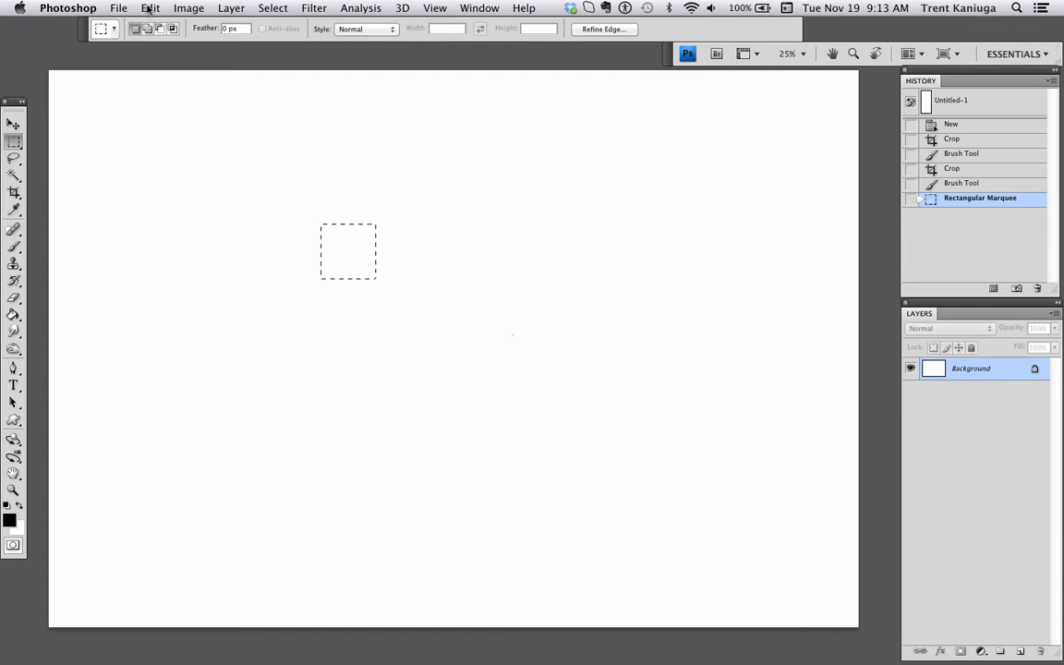
# - Fill the square selection with black foreground color via Edit > Fill, deselect, then marquee around it
pyautogui.click(149, 7)
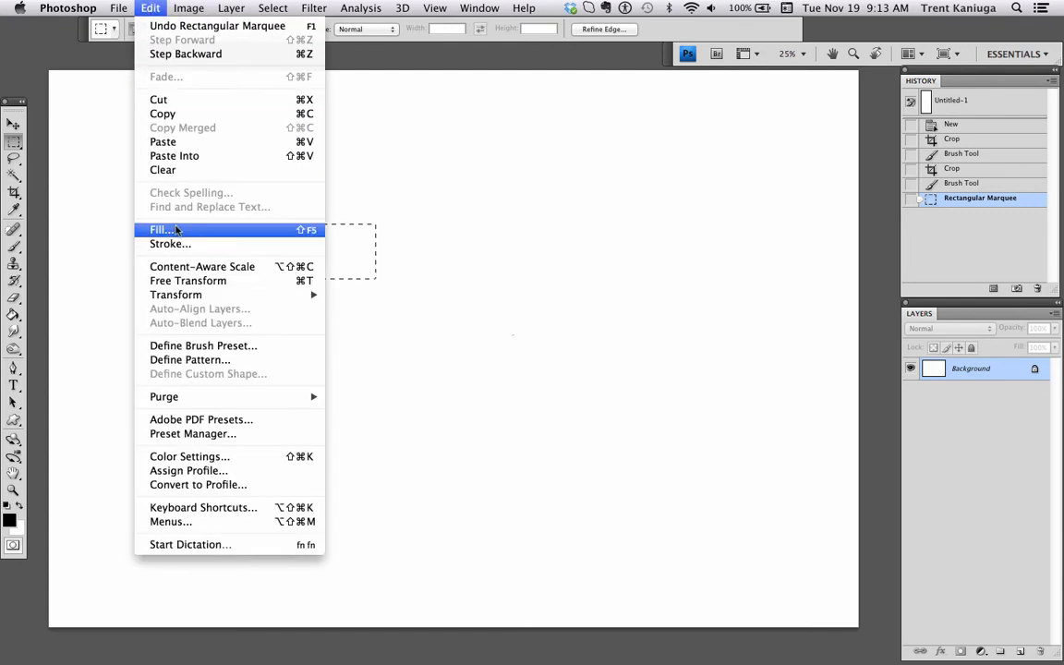
pyautogui.click(159, 229)
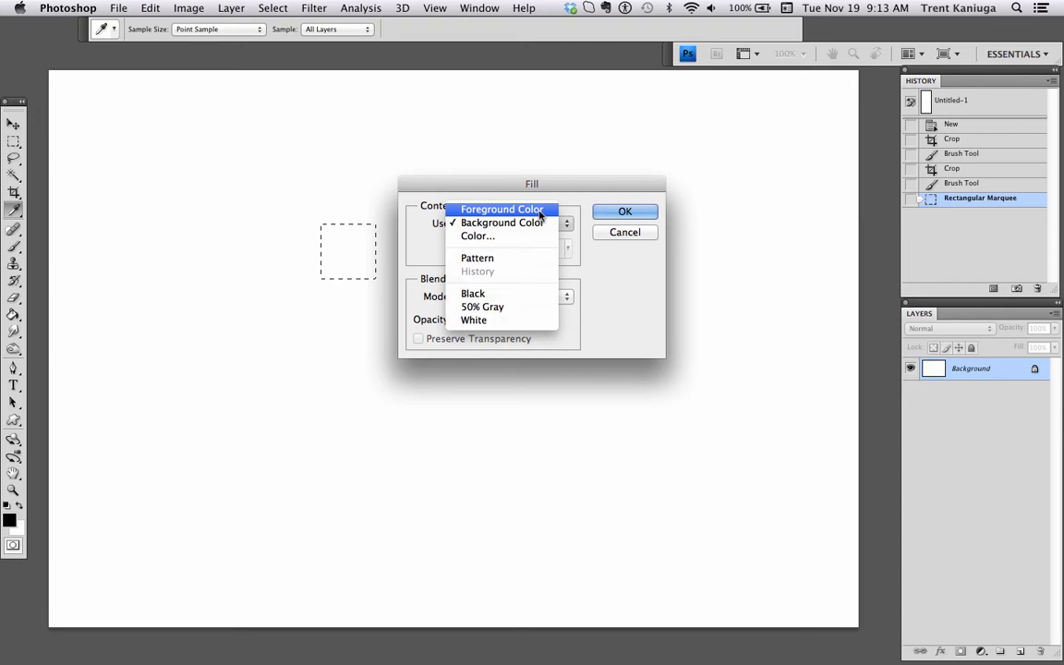
pyautogui.click(624, 211)
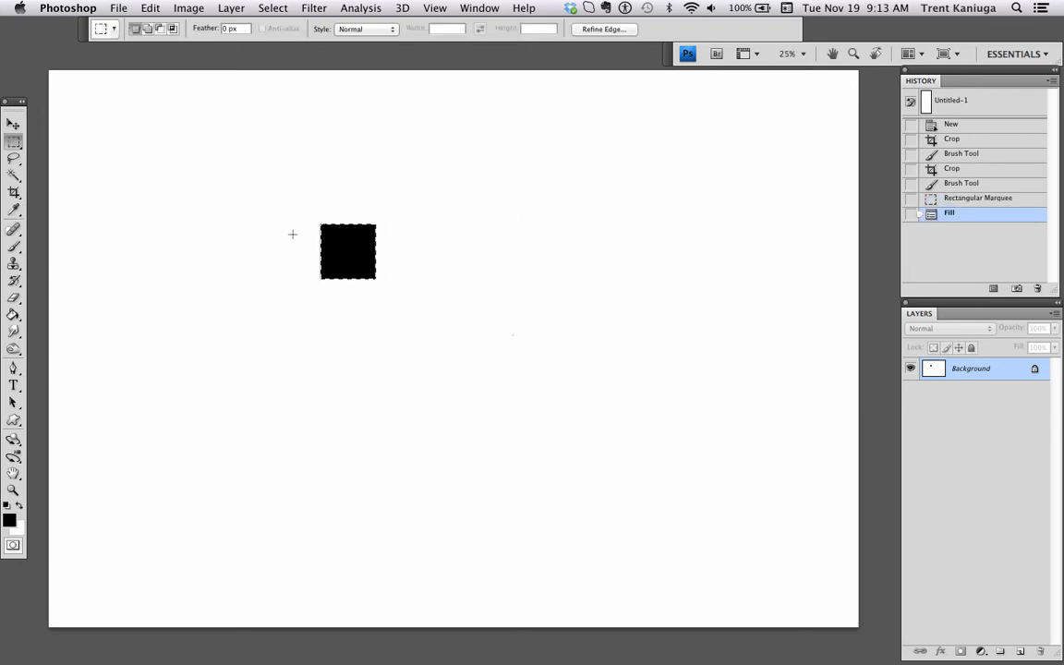
pyautogui.press('cmd+d')
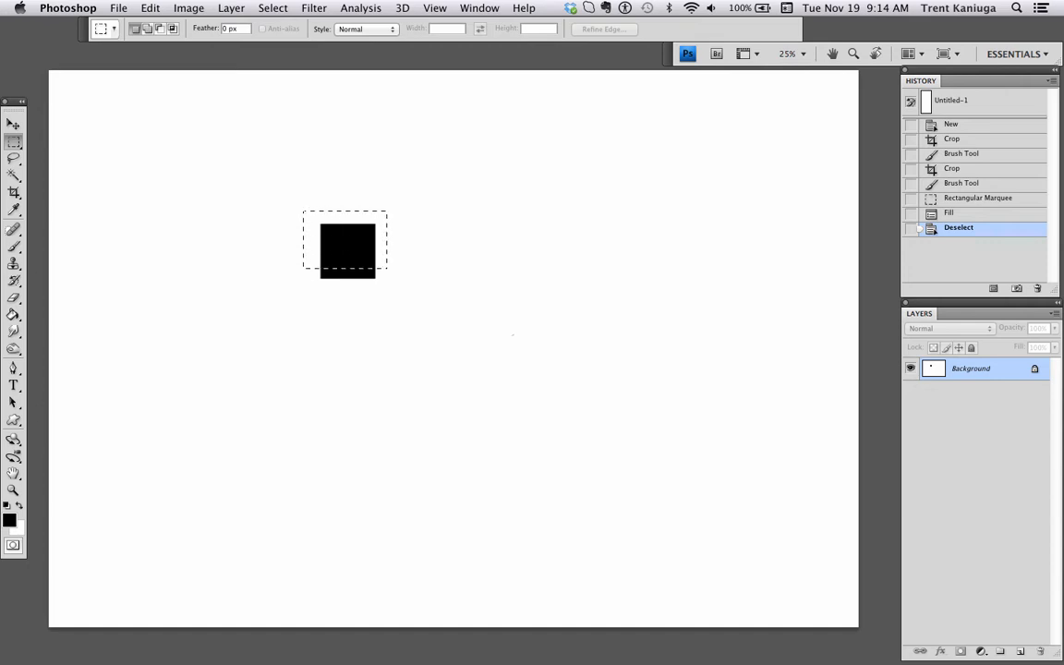
pyautogui.click(135, 8)
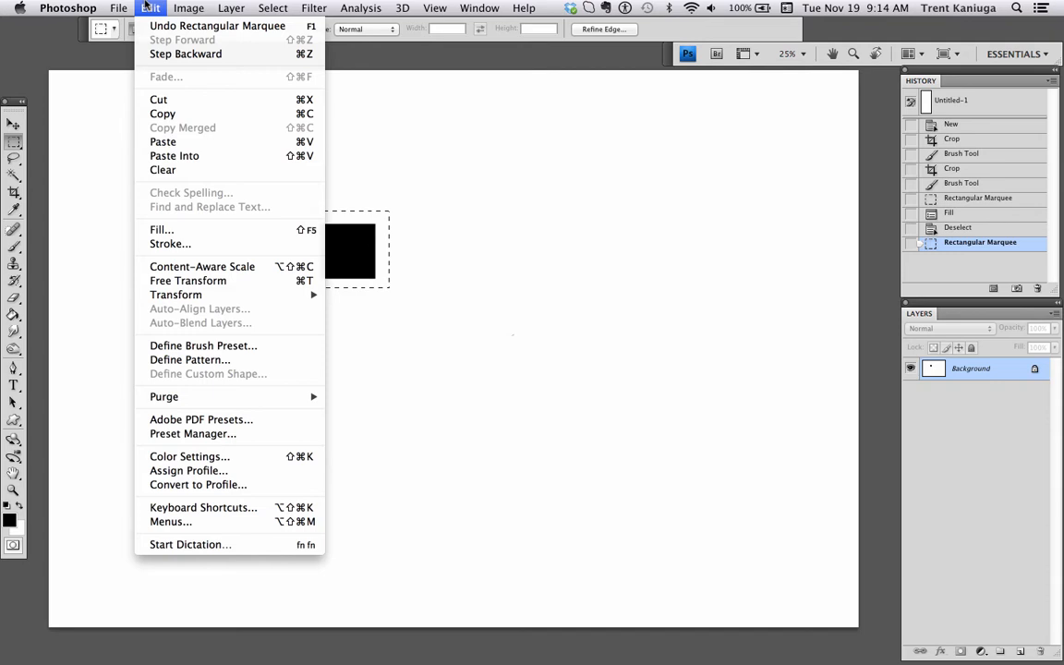
pyautogui.moveTo(203, 345)
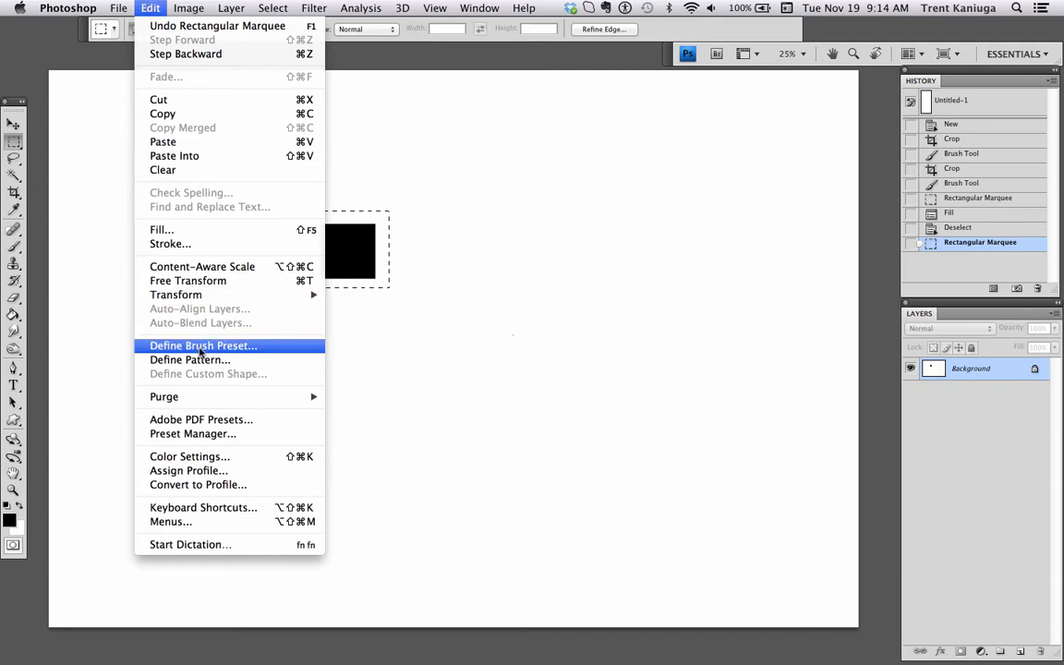
# - Define the selected black square as a brush preset, accepting the default name Sampled Brush 1
pyautogui.click(203, 345)
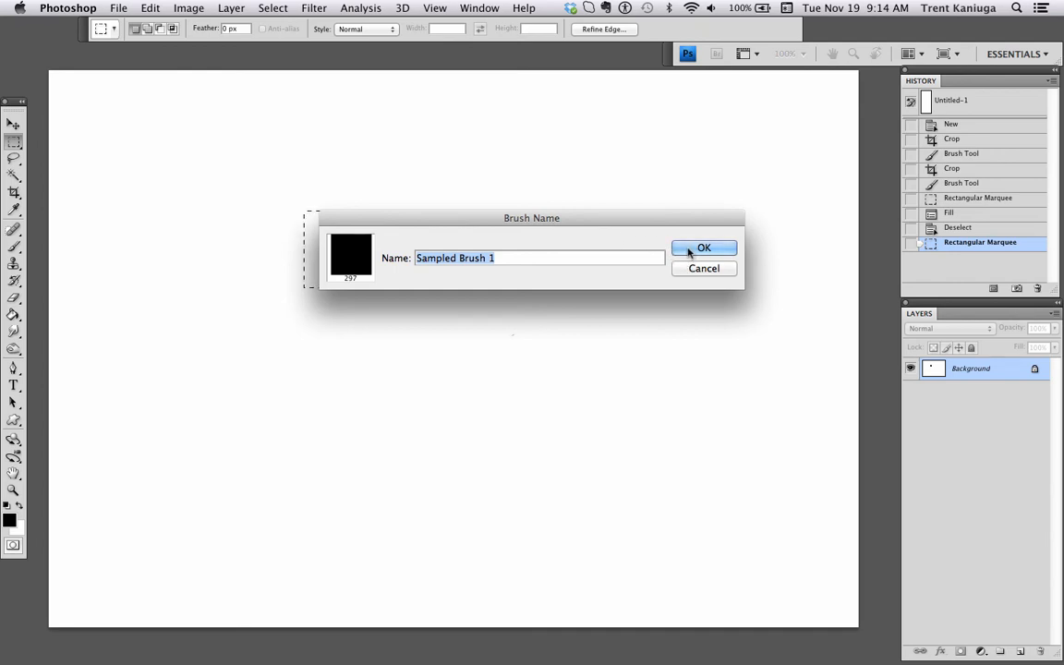
pyautogui.click(704, 247)
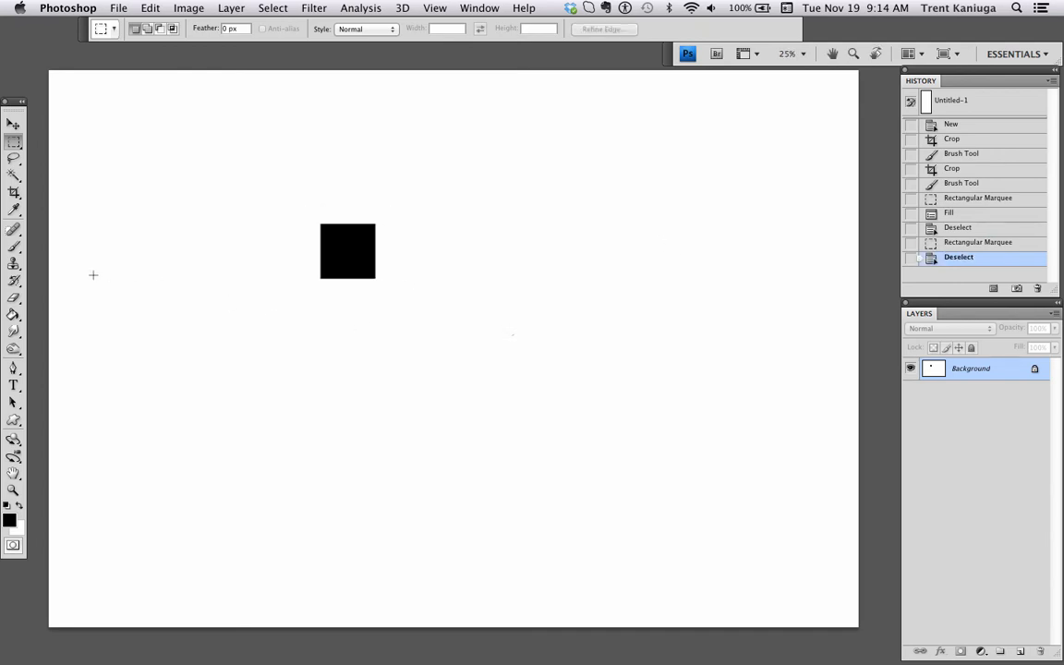
pyautogui.moveTo(173, 308)
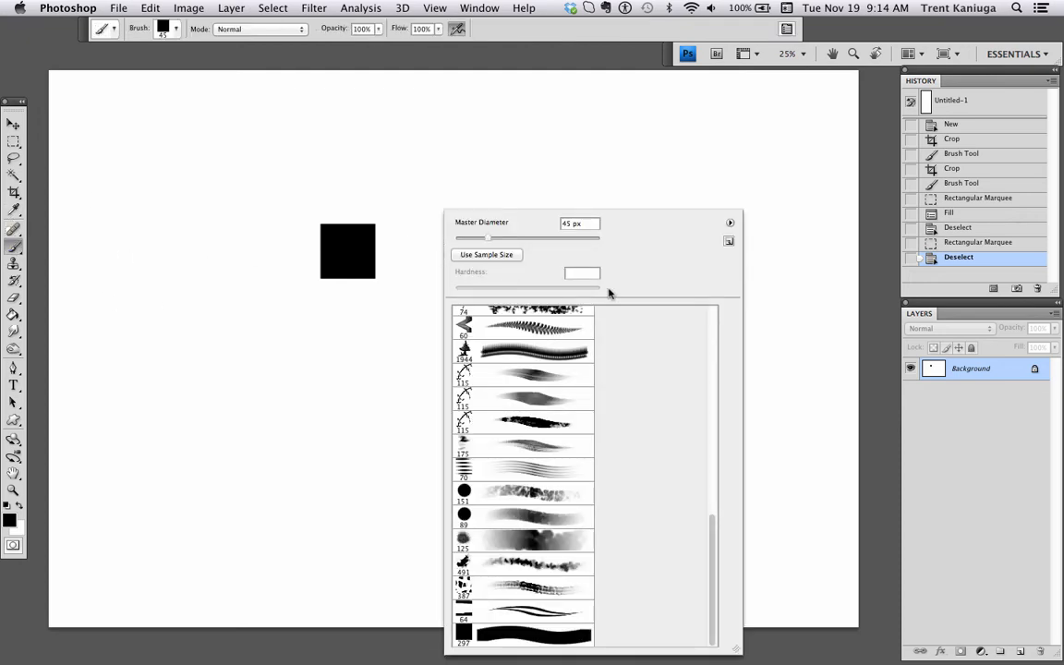
pyautogui.moveTo(517, 641)
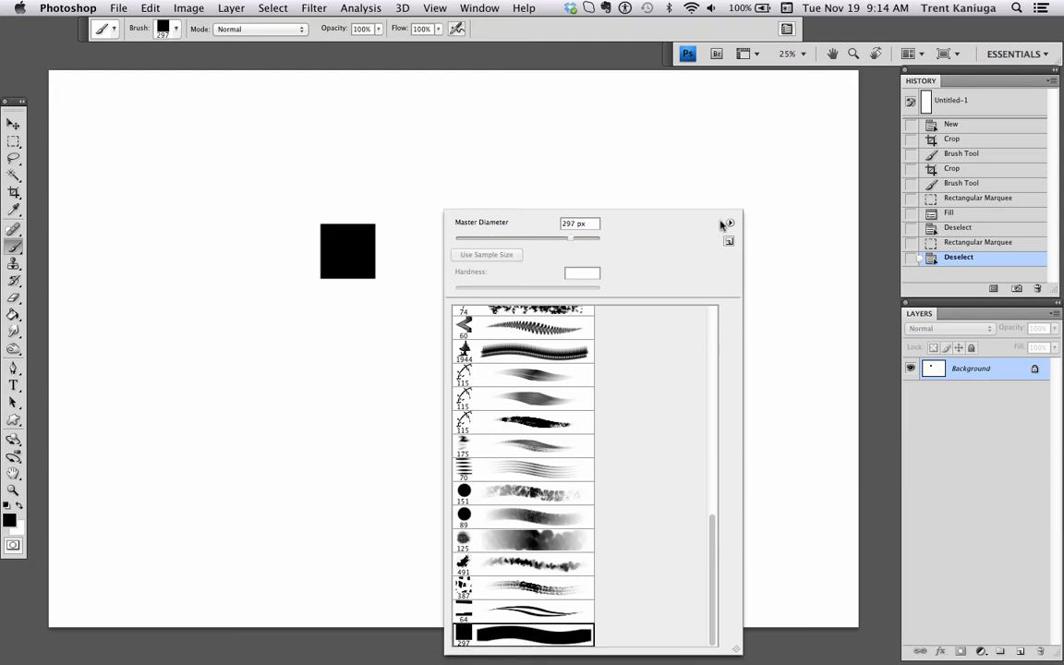
# - Choose the new 297 px square brush in the preset picker and browse the View and Window menus
pyautogui.click(728, 224)
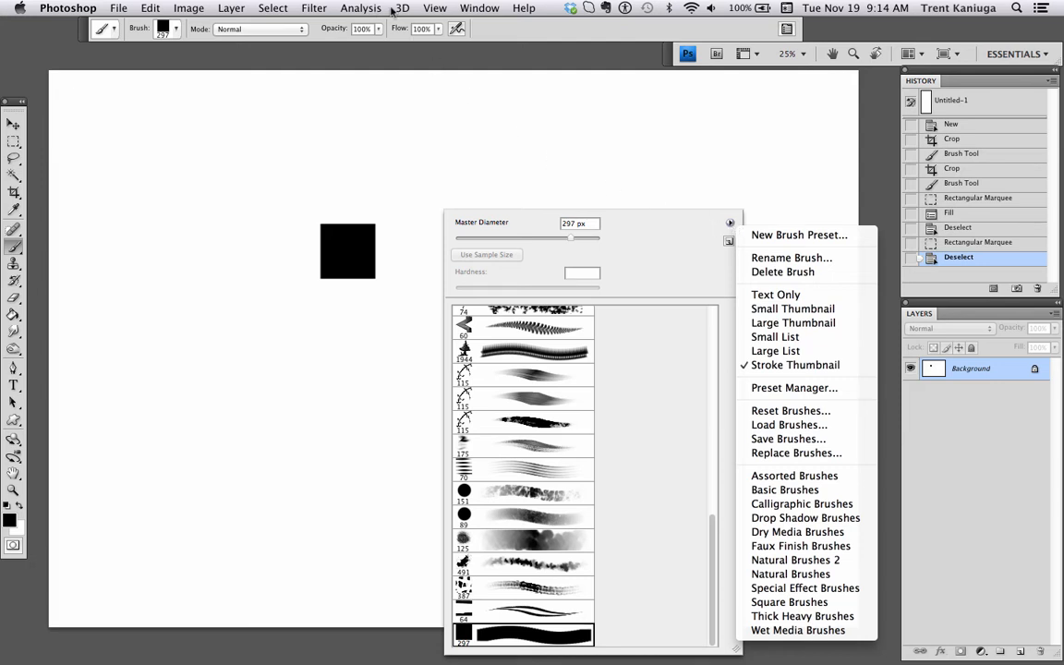
pyautogui.click(425, 8)
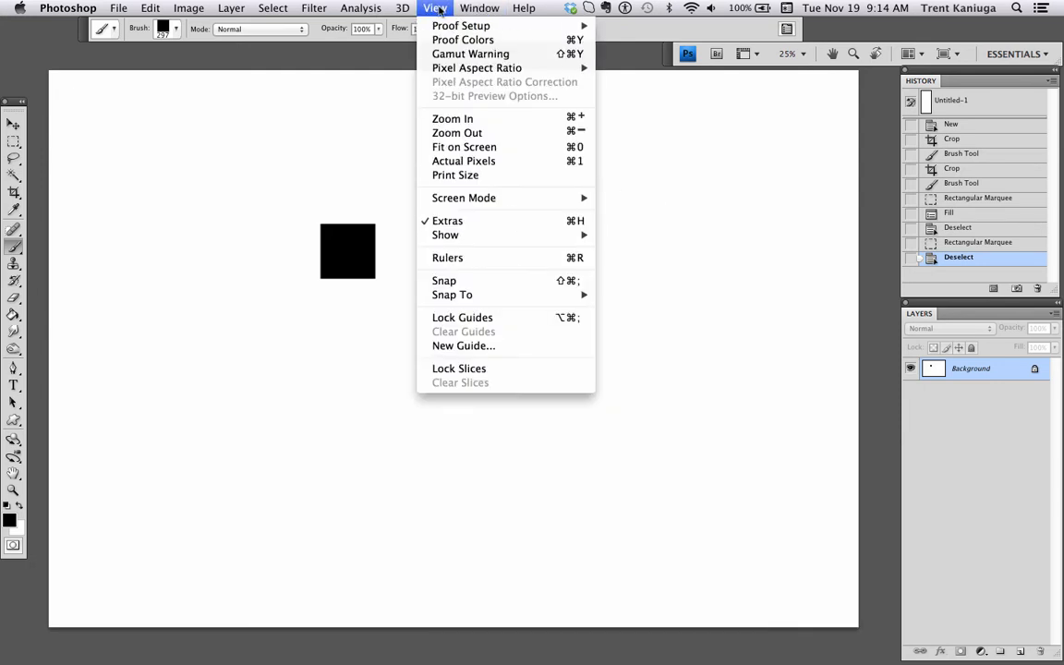
pyautogui.moveTo(464, 148)
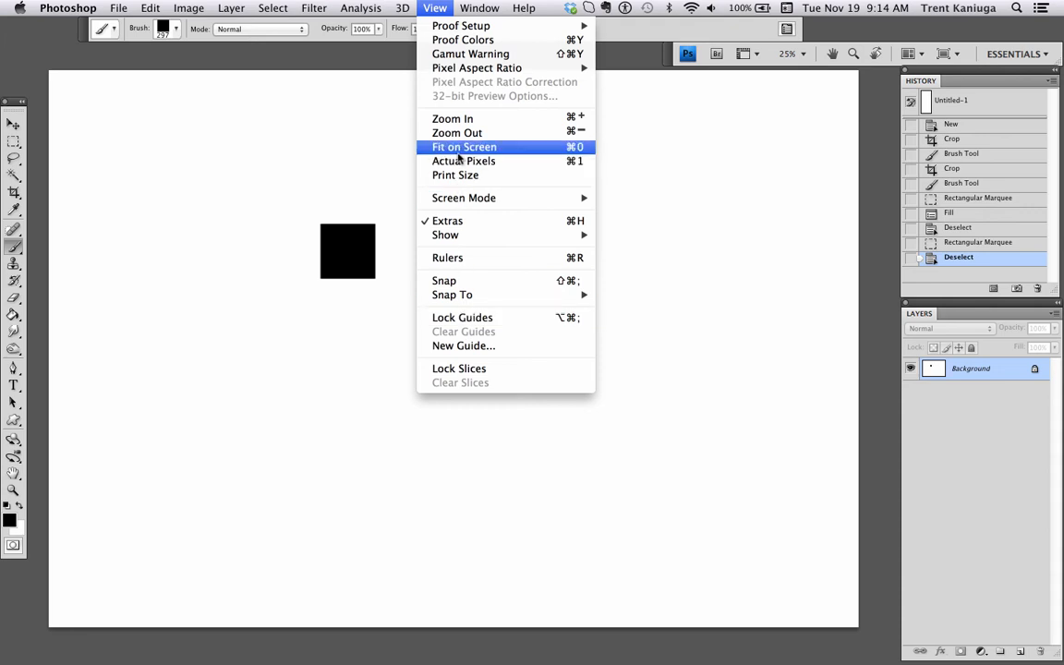
pyautogui.click(480, 7)
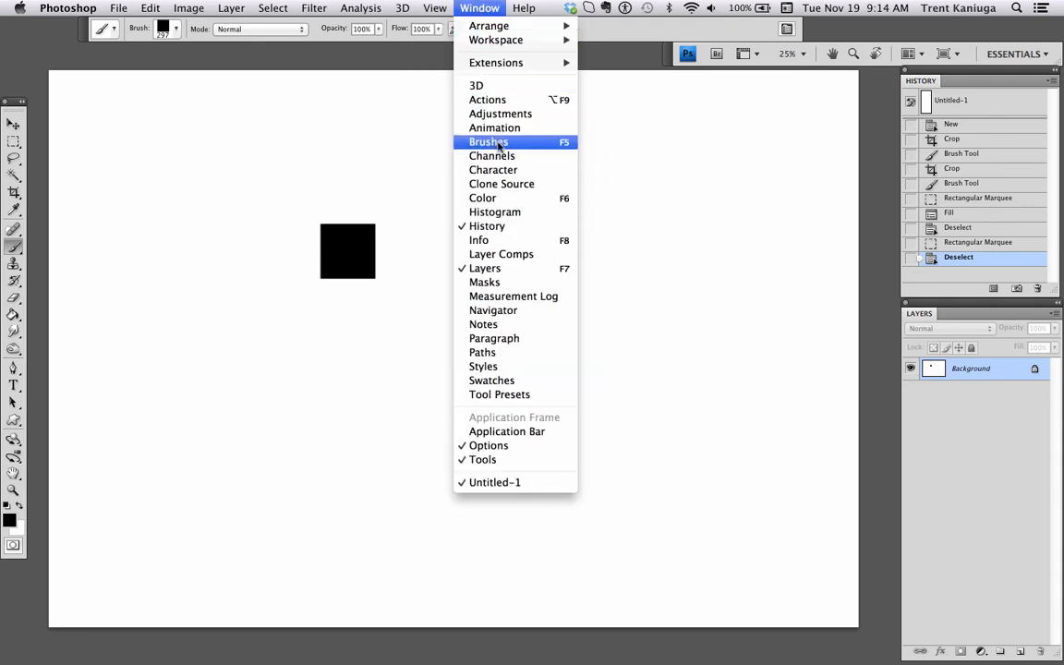
# - In Window > Brushes, lower Brush Tip Shape spacing to about 1% and bring up Shape Dynamics
pyautogui.click(488, 140)
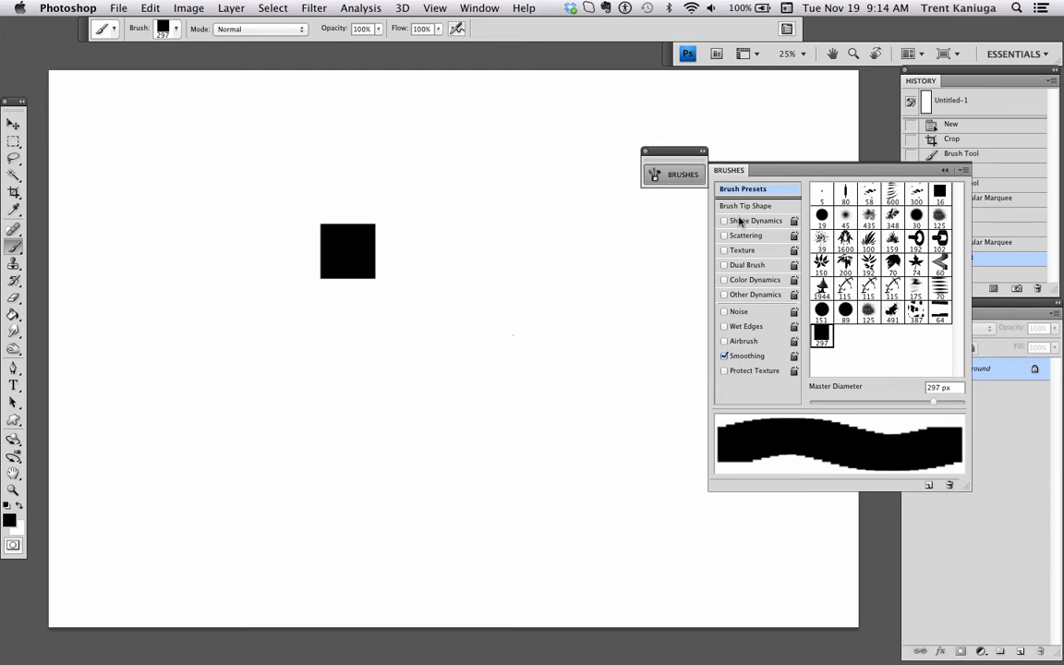
pyautogui.moveTo(745, 209)
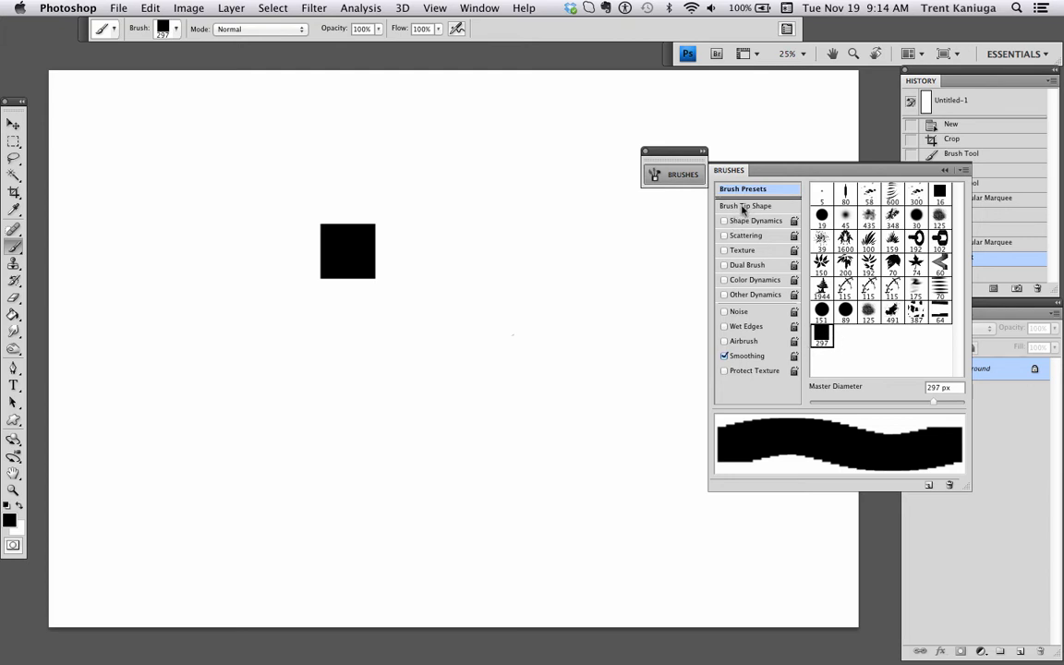
pyautogui.click(748, 205)
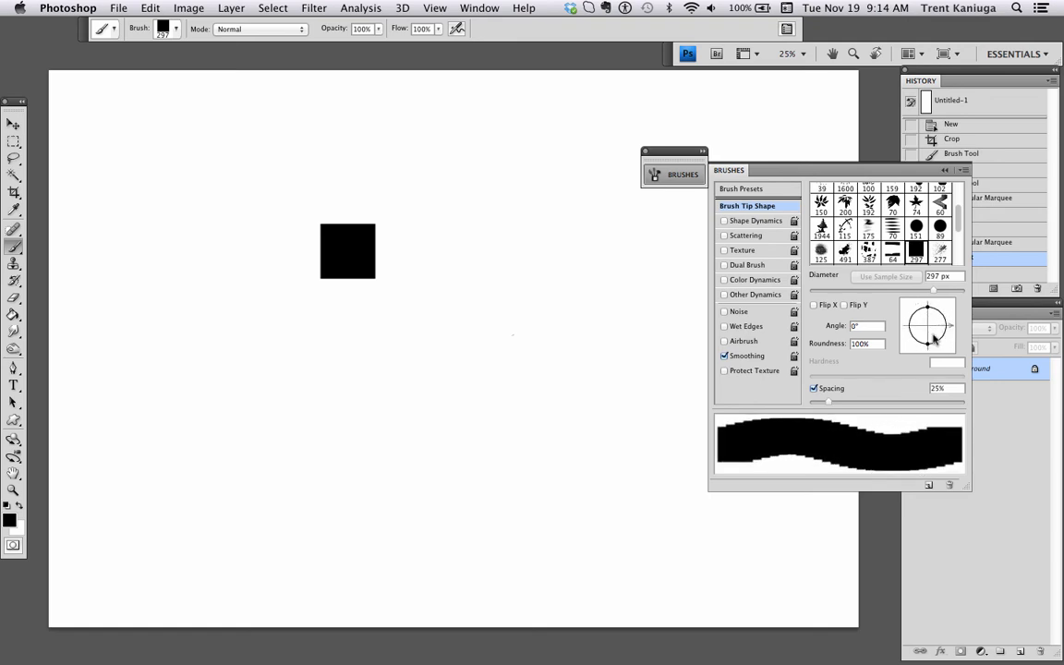
pyautogui.moveTo(822, 399); pyautogui.dragTo(868, 399)
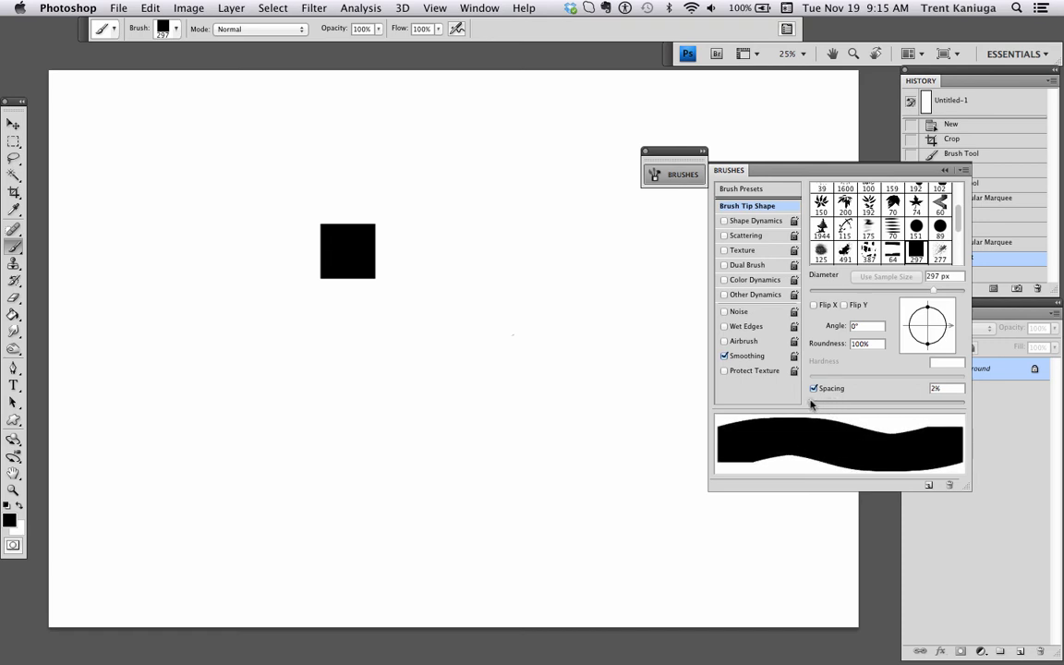
pyautogui.click(757, 220)
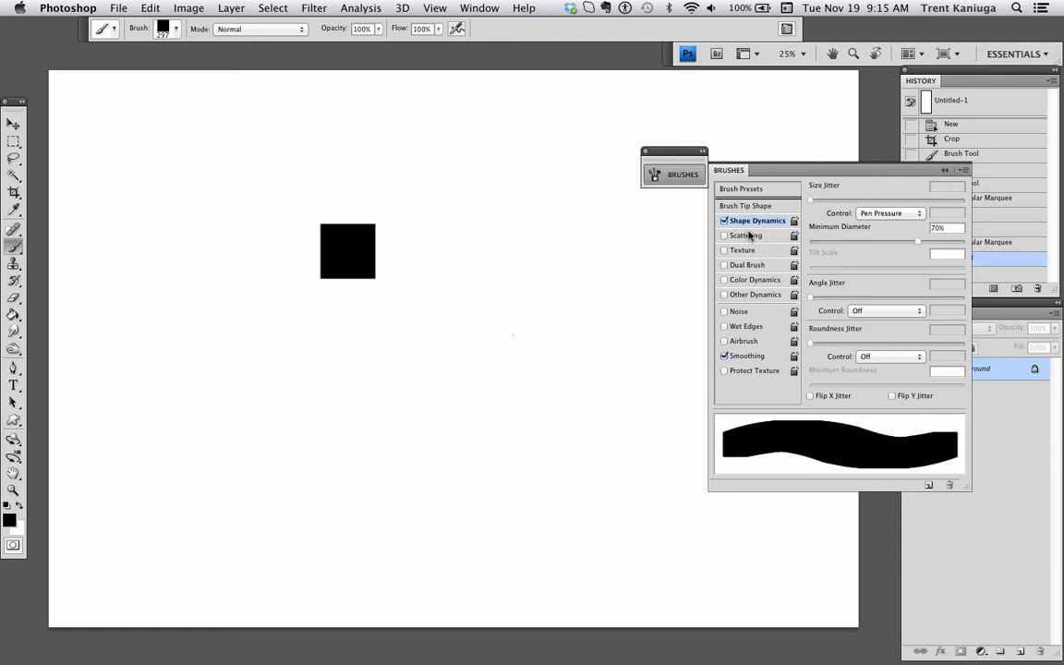
# - Switch off Shape Dynamics and enable Other Dynamics with opacity and flow on Pen Pressure
pyautogui.click(724, 221)
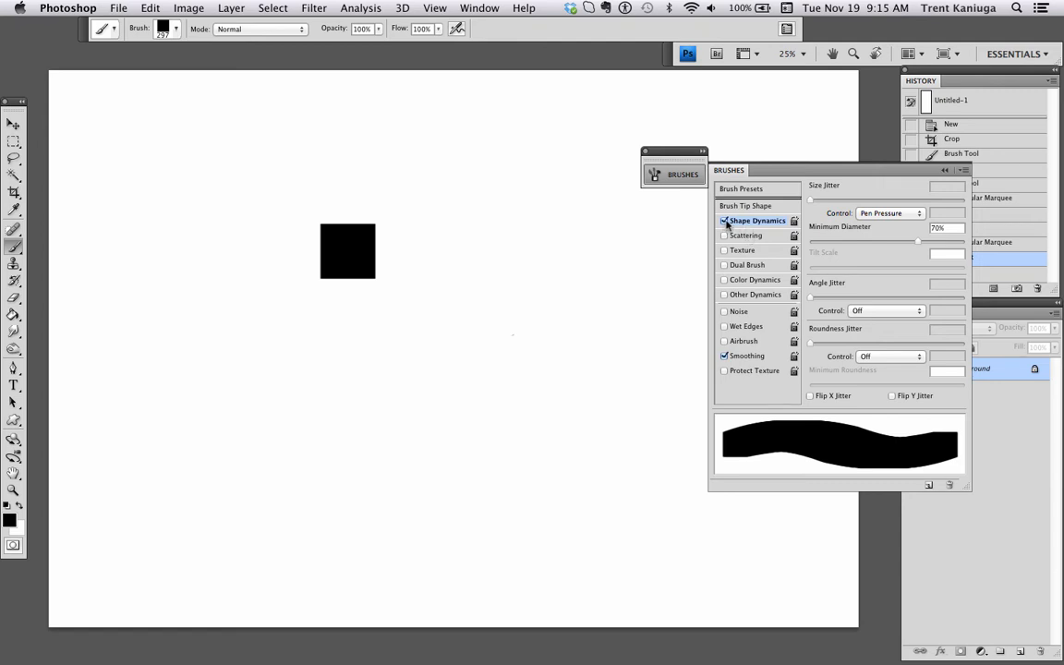
pyautogui.click(724, 221)
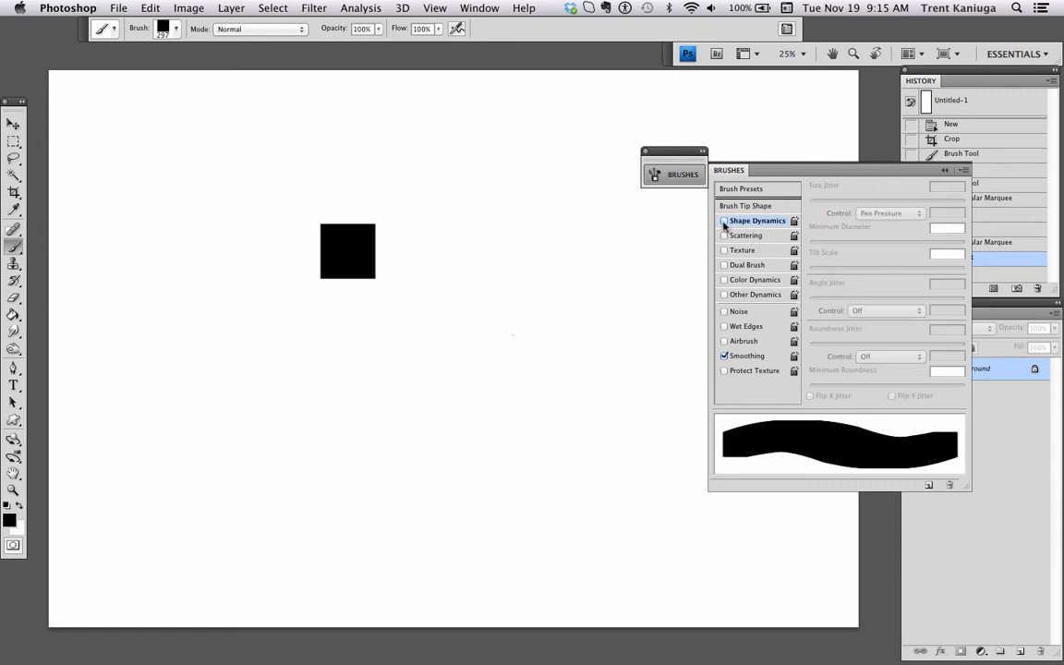
pyautogui.click(723, 220)
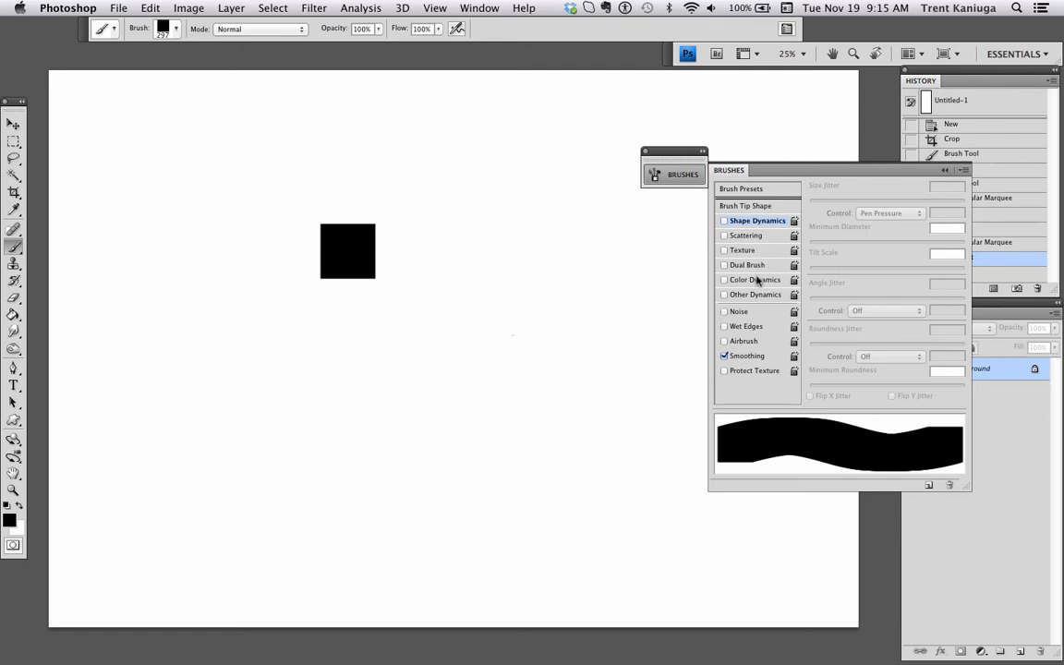
pyautogui.click(756, 279)
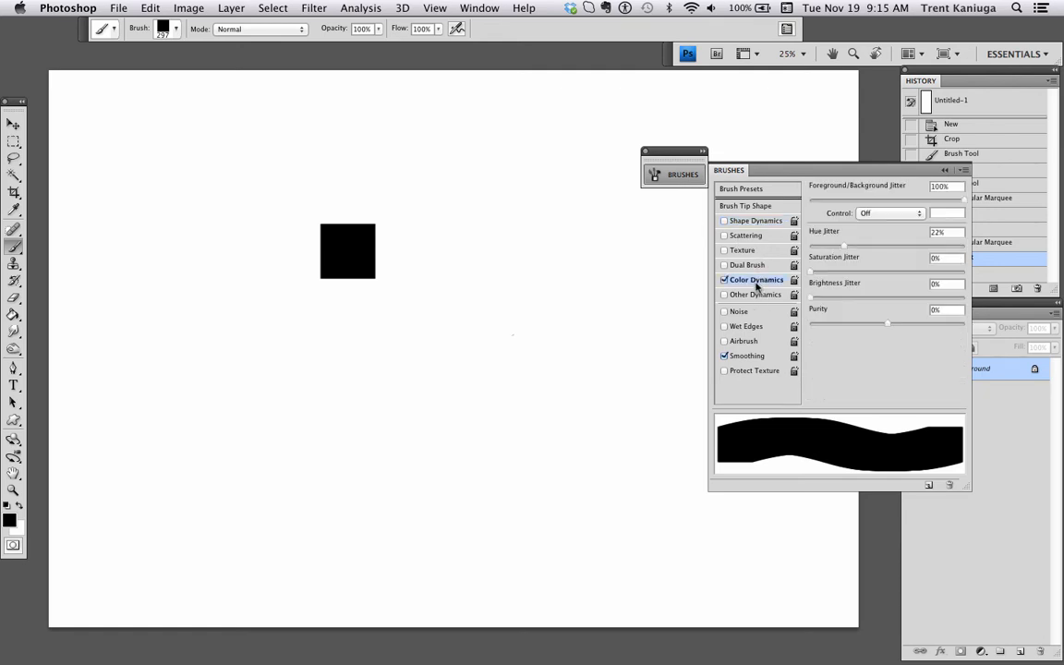
pyautogui.click(757, 294)
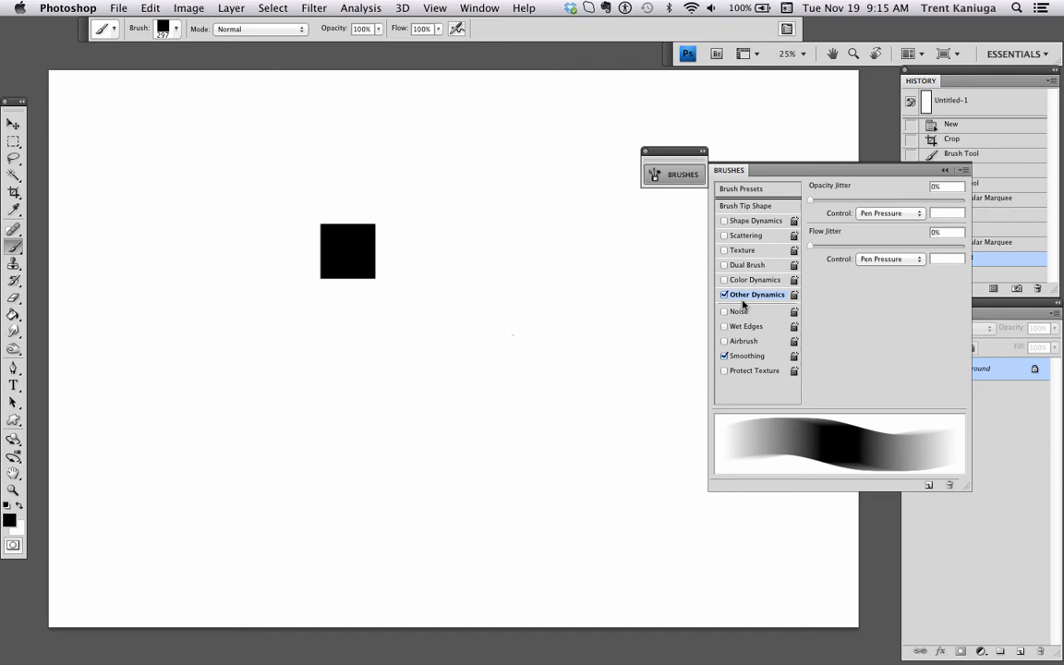
pyautogui.moveTo(780, 200)
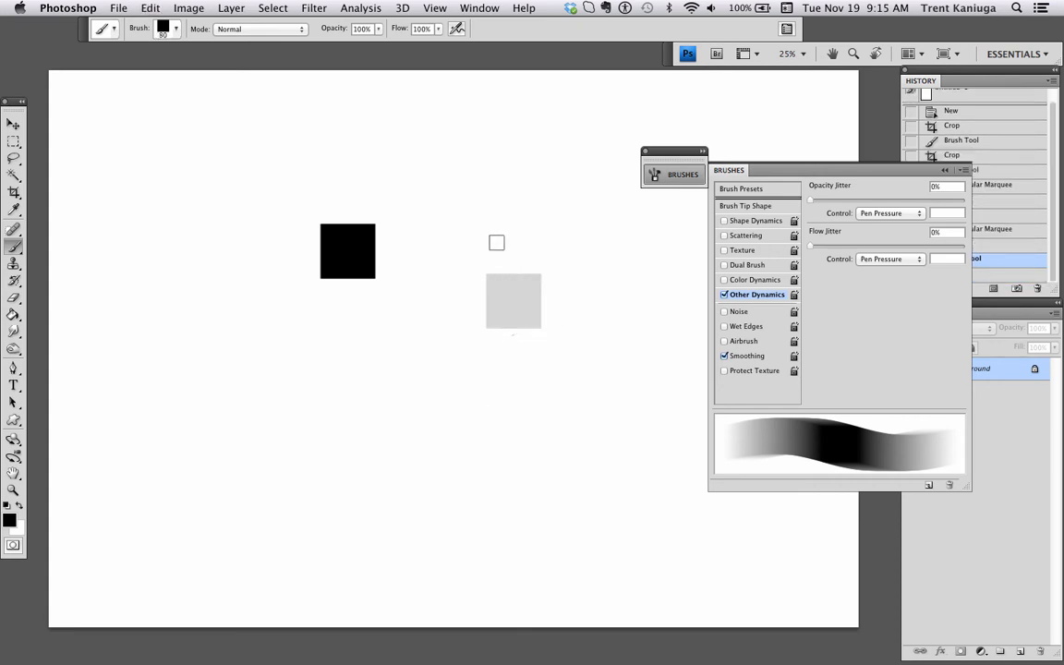
# - Paint four pressure-fading test strokes around the square and return Opacity Jitter to 0%
pyautogui.moveTo(471, 249); pyautogui.dragTo(591, 314)
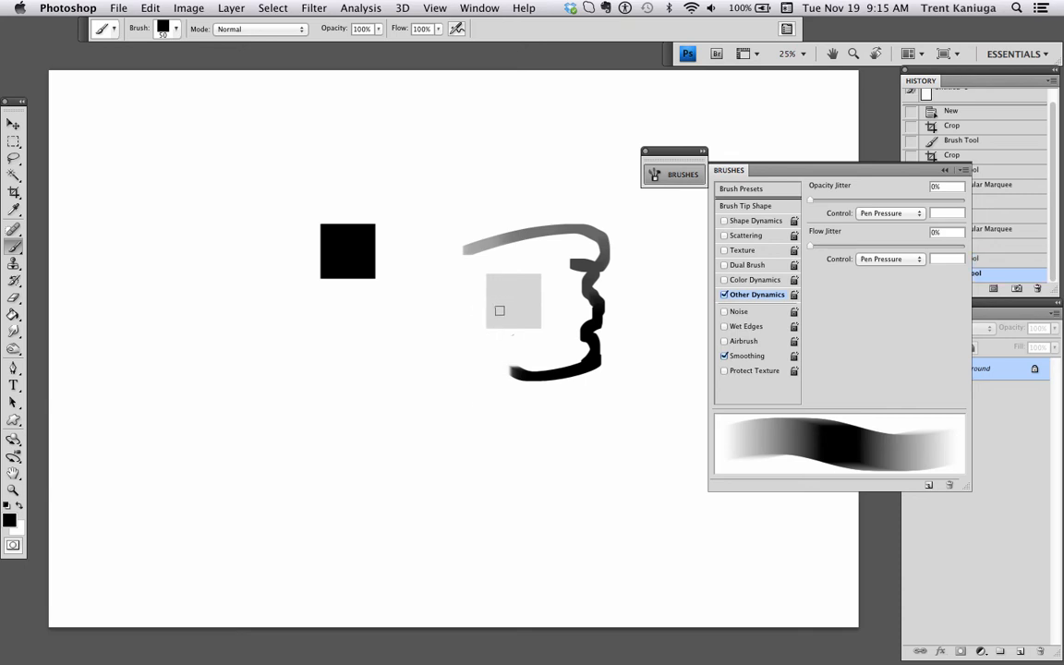
pyautogui.moveTo(428, 379); pyautogui.dragTo(471, 397)
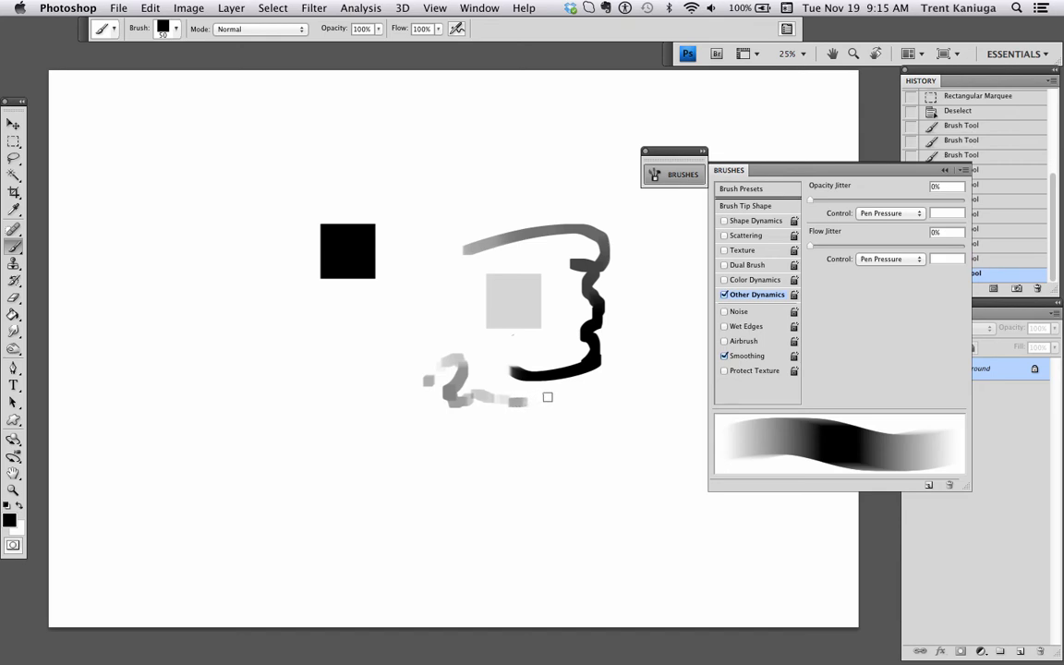
pyautogui.moveTo(554, 407); pyautogui.dragTo(618, 453)
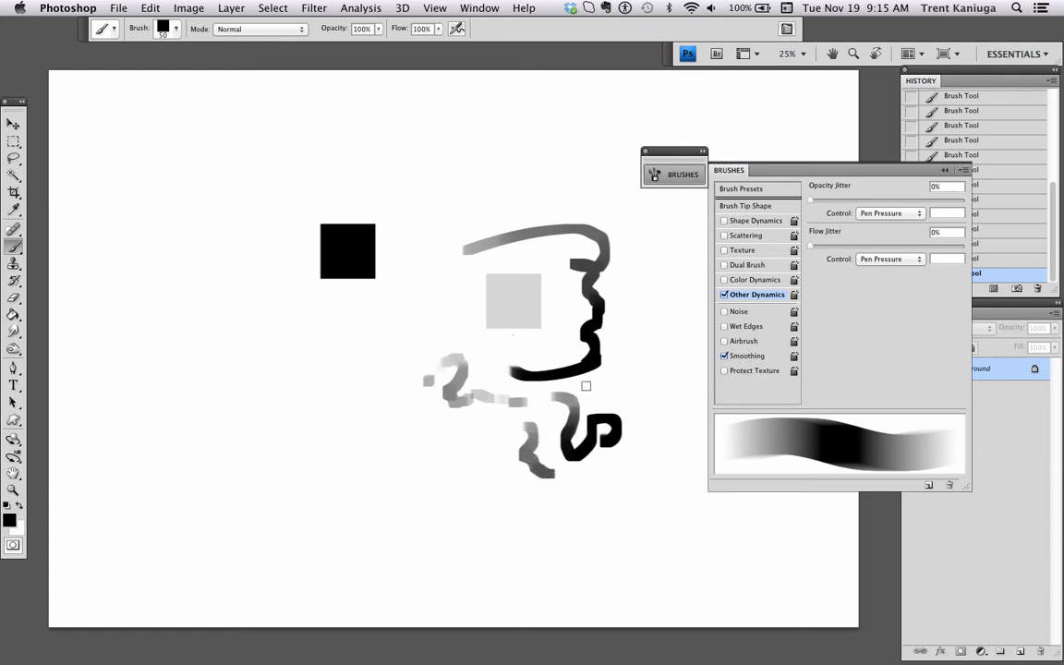
pyautogui.moveTo(657, 335); pyautogui.dragTo(657, 495)
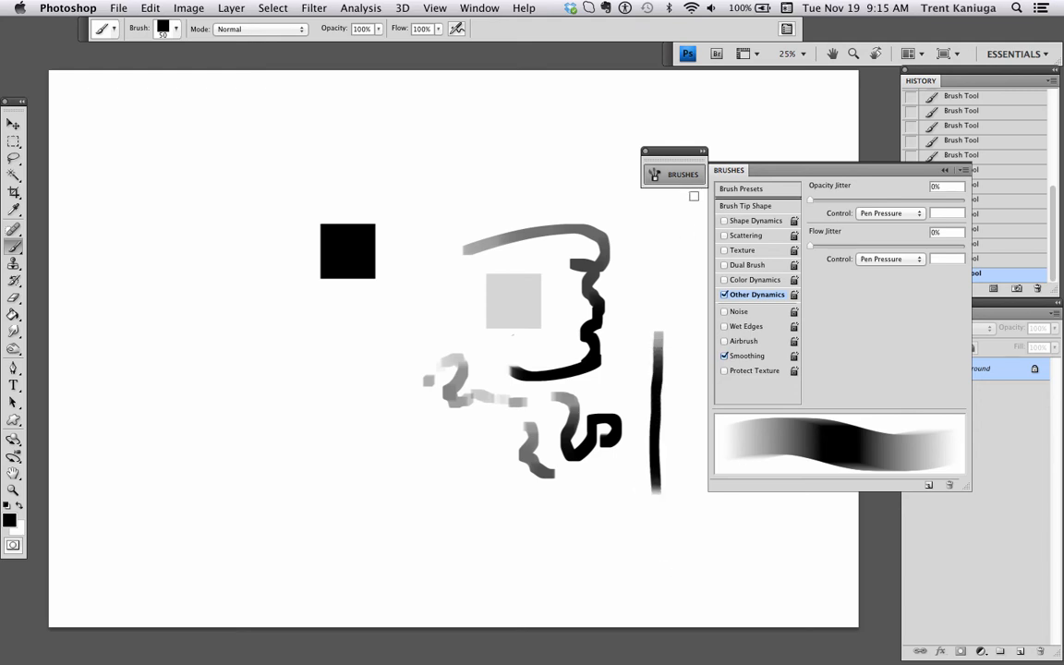
pyautogui.moveTo(816, 201)
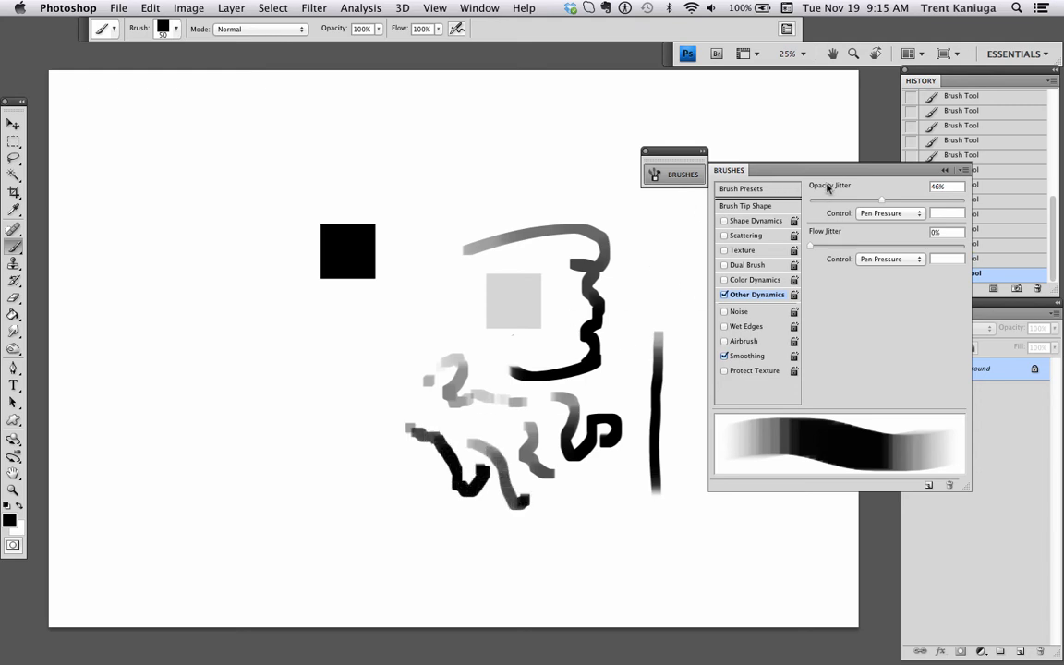
pyautogui.moveTo(882, 200); pyautogui.dragTo(809, 199)
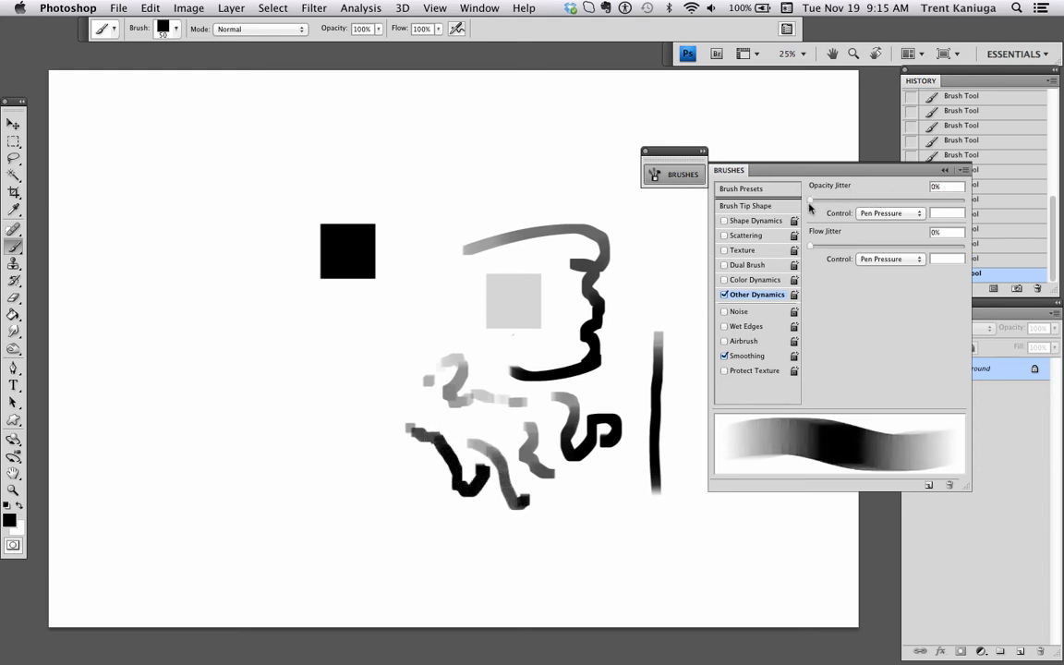
pyautogui.moveTo(816, 251)
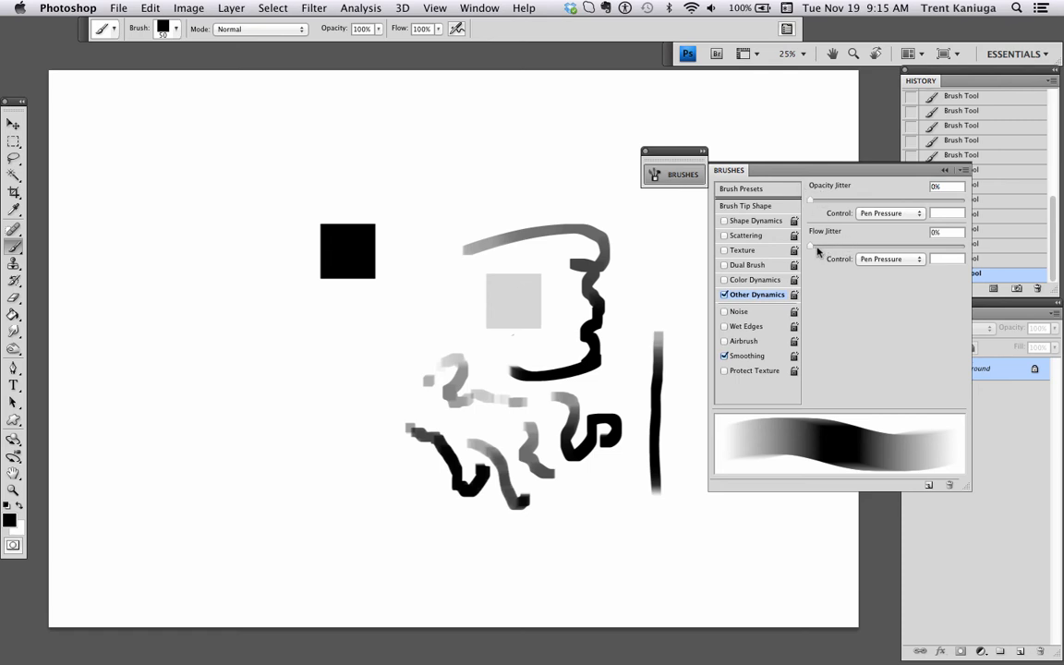
pyautogui.moveTo(731, 225)
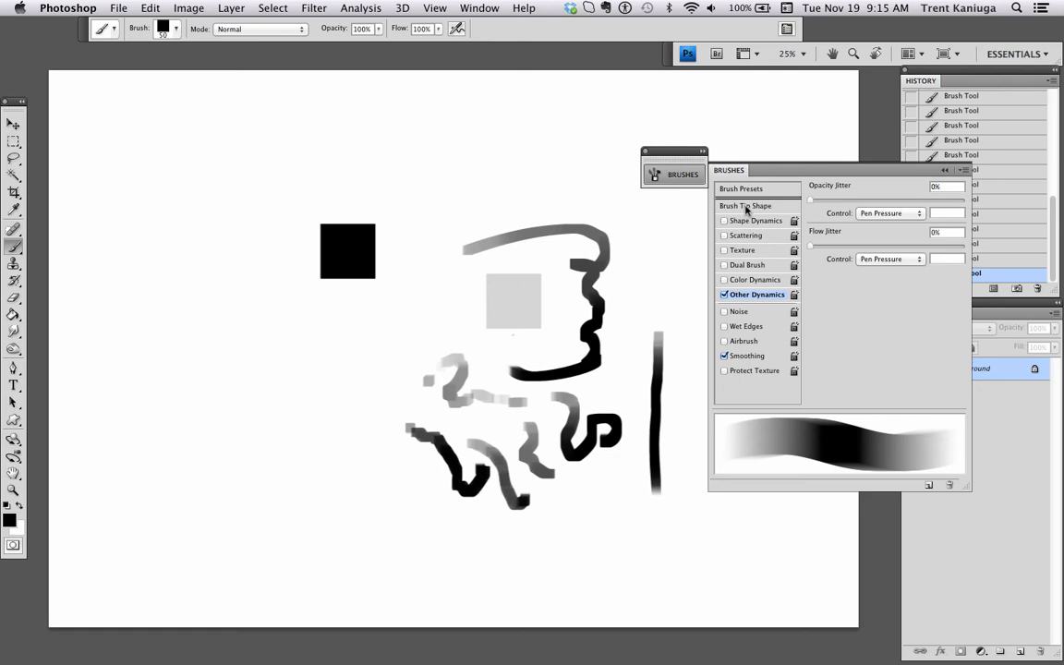
# - In Brush Tip Shape, drag the square brush's spacing down to 8%
pyautogui.click(750, 205)
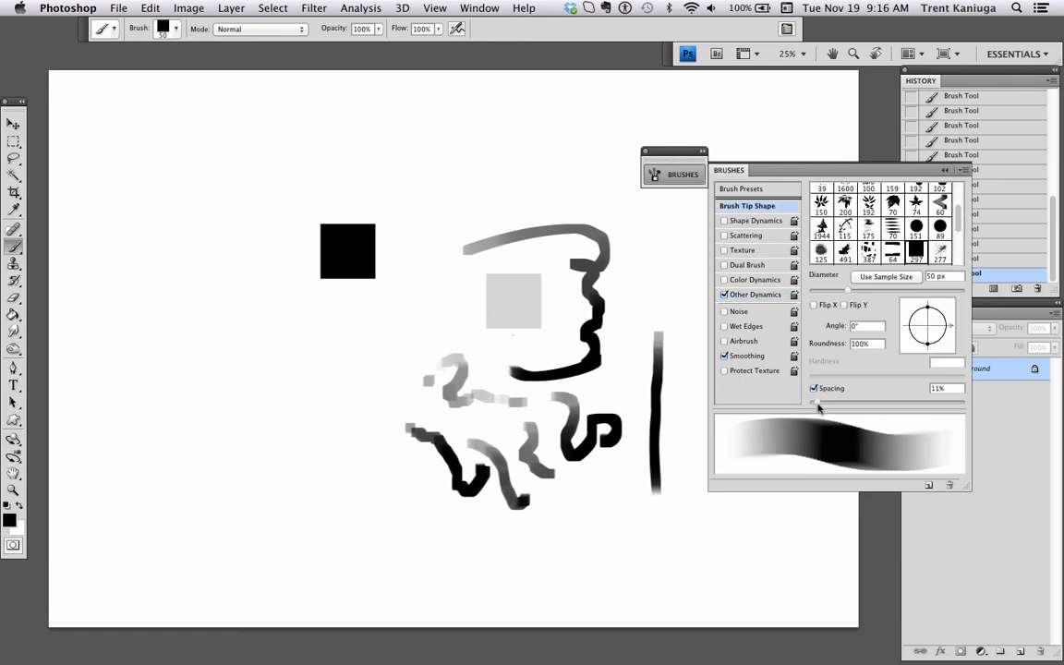
pyautogui.moveTo(849, 402); pyautogui.dragTo(813, 402)
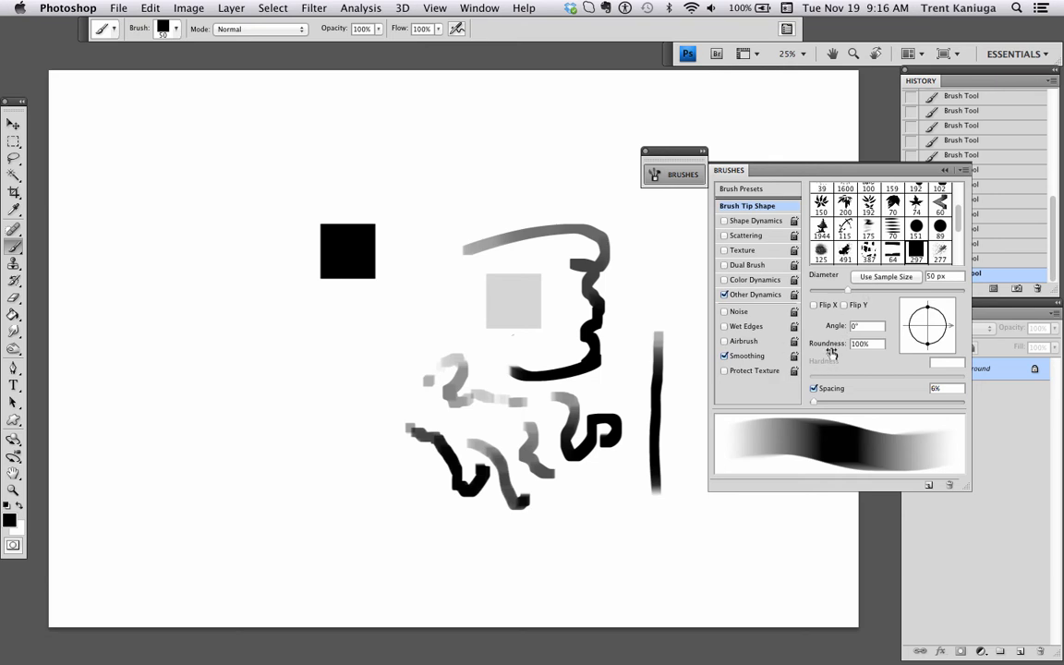
pyautogui.moveTo(742, 317)
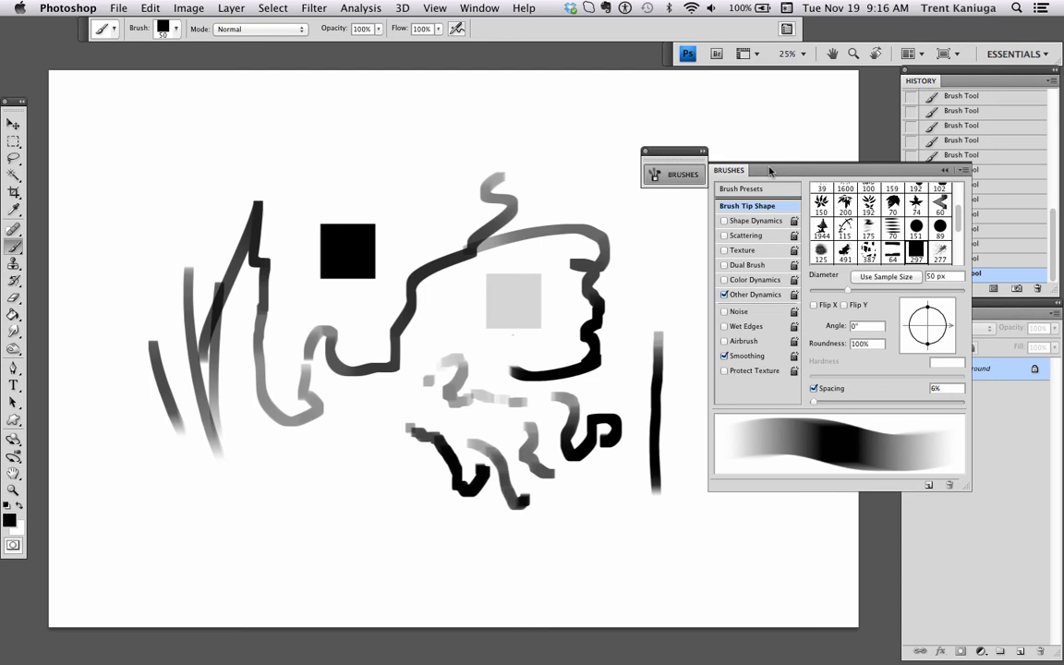
pyautogui.moveTo(957, 172)
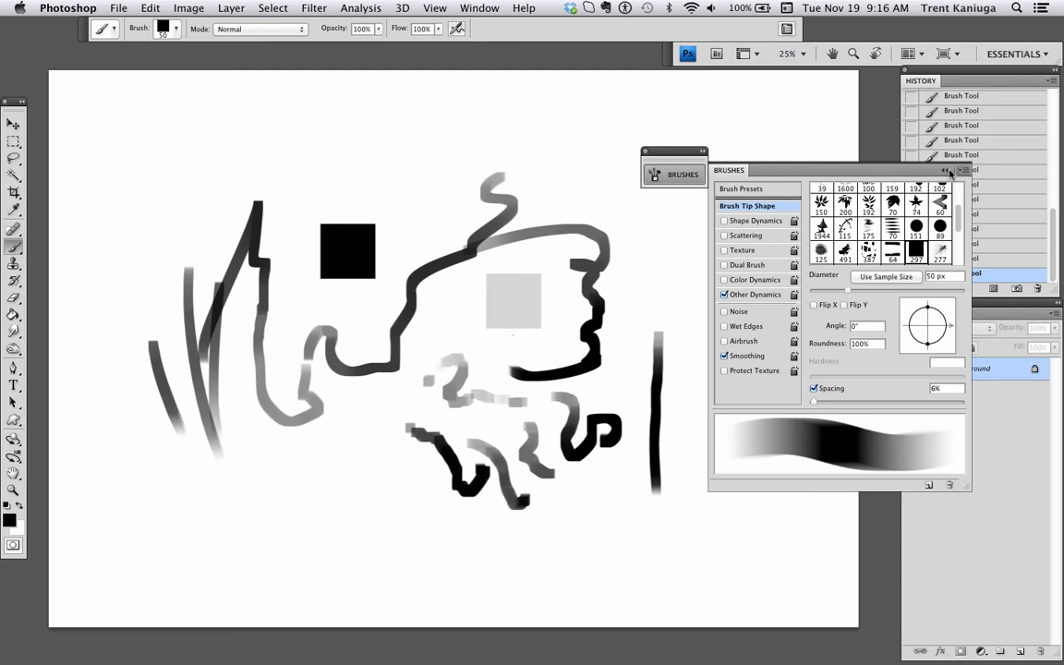
# - Save the tuned brush as a new preset named 'special sq' and paint a test stroke with it
pyautogui.click(944, 170)
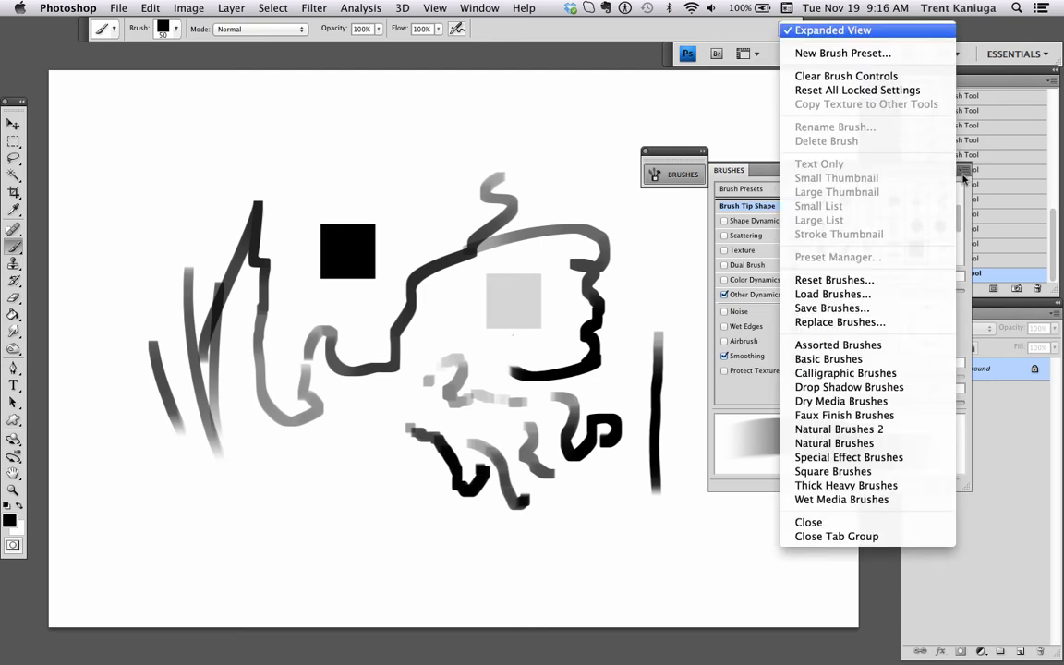
pyautogui.moveTo(843, 52)
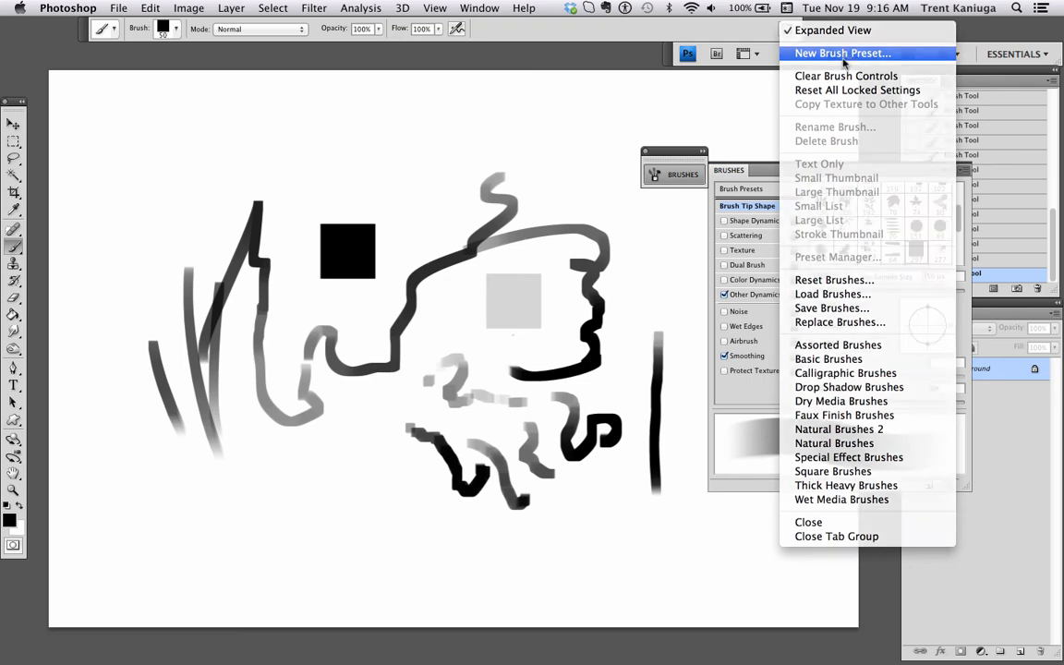
pyautogui.click(839, 52)
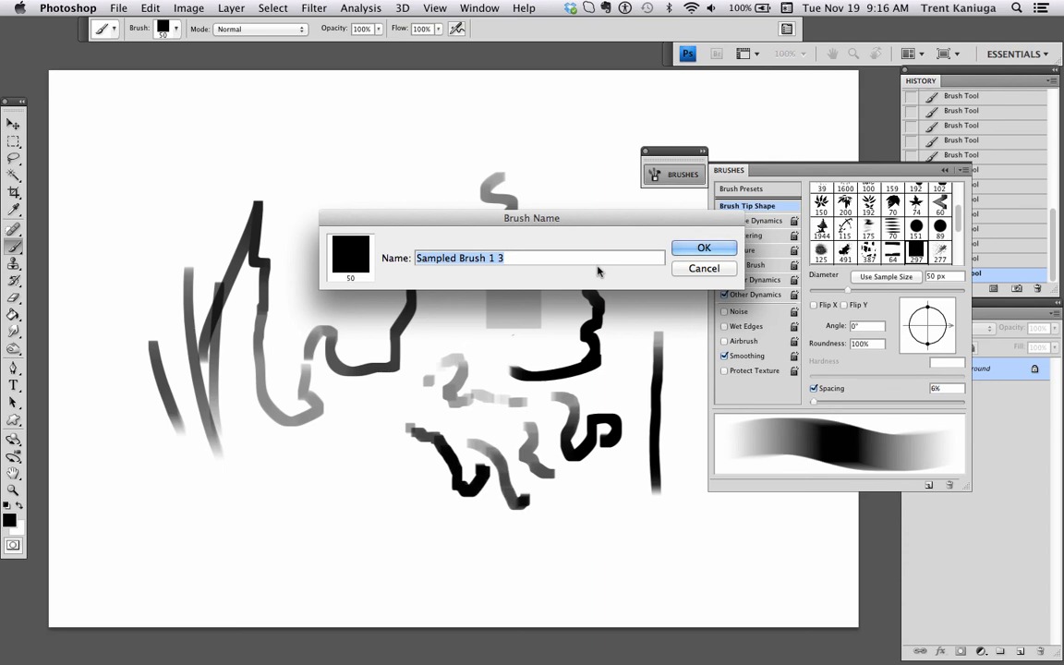
pyautogui.write('special sq')
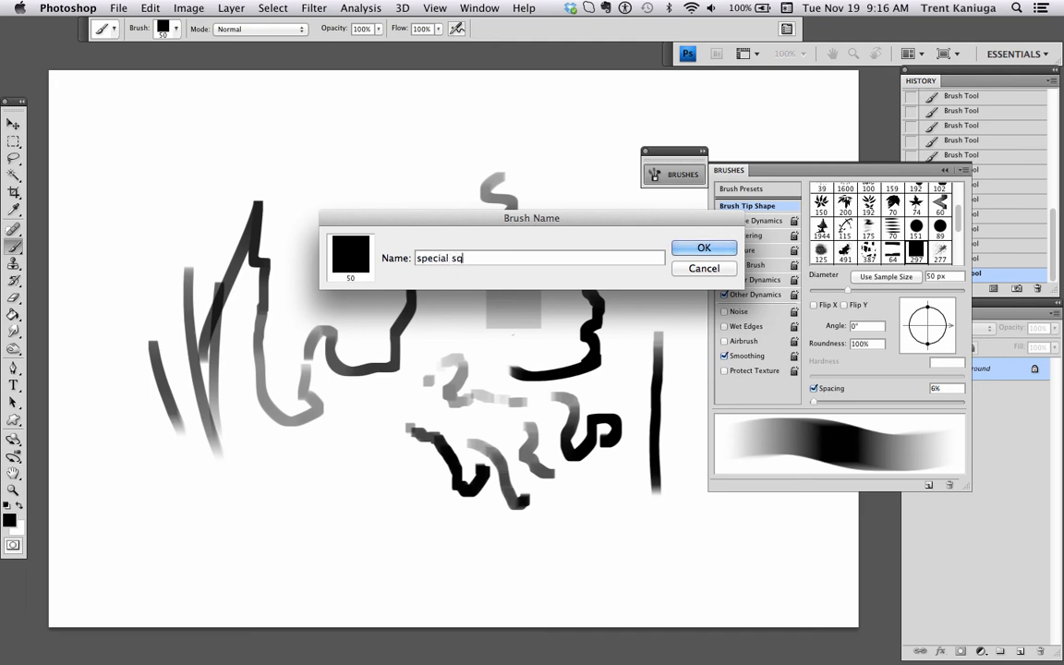
pyautogui.click(704, 248)
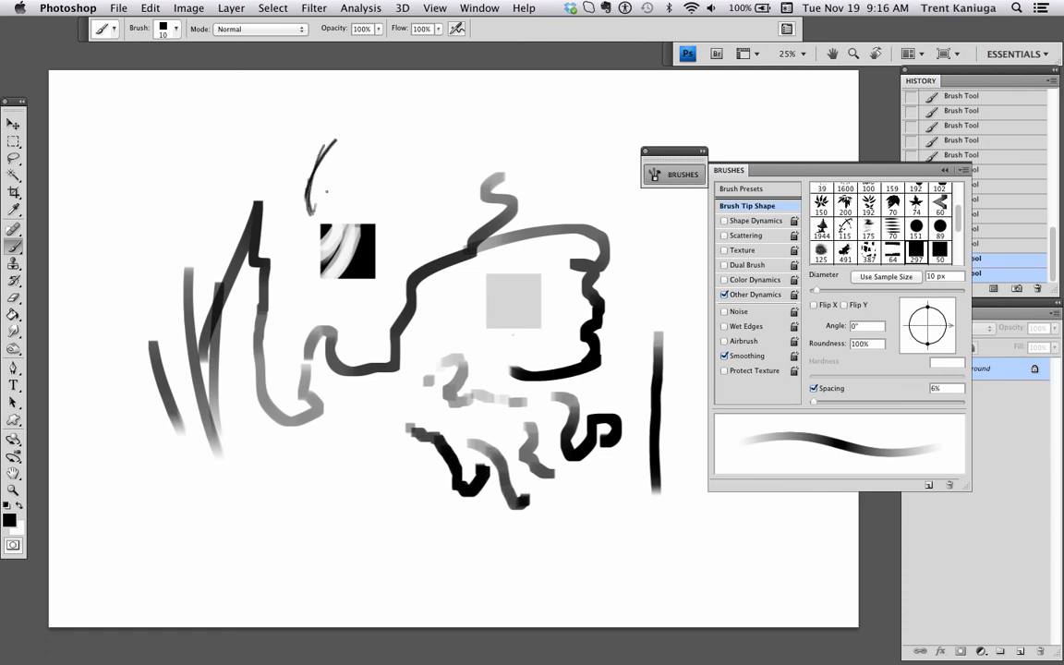
pyautogui.moveTo(336, 170); pyautogui.dragTo(388, 181)
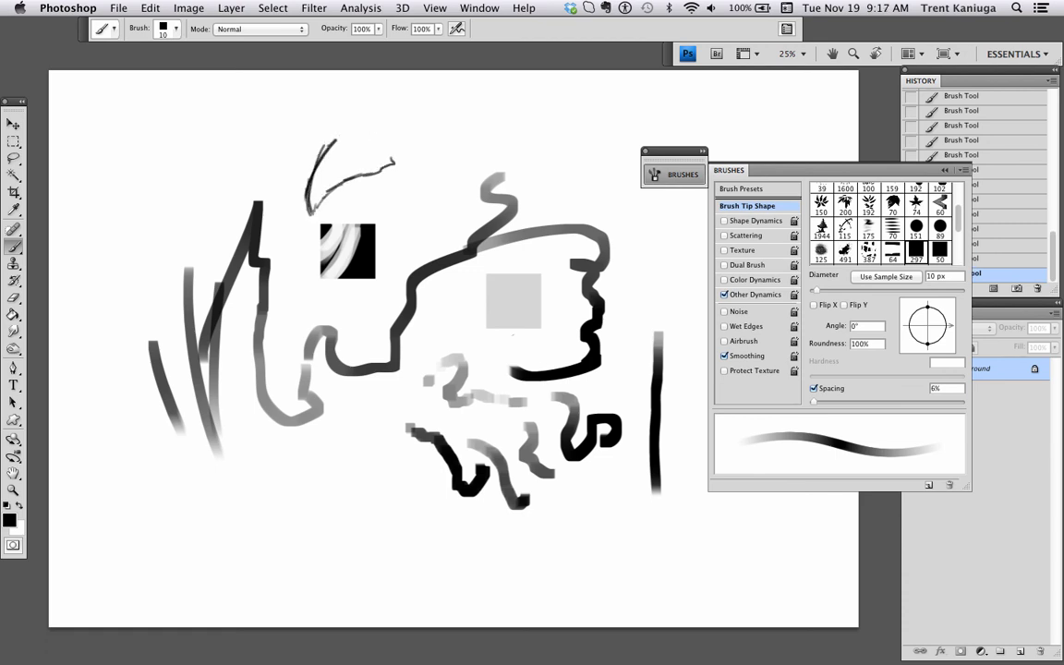